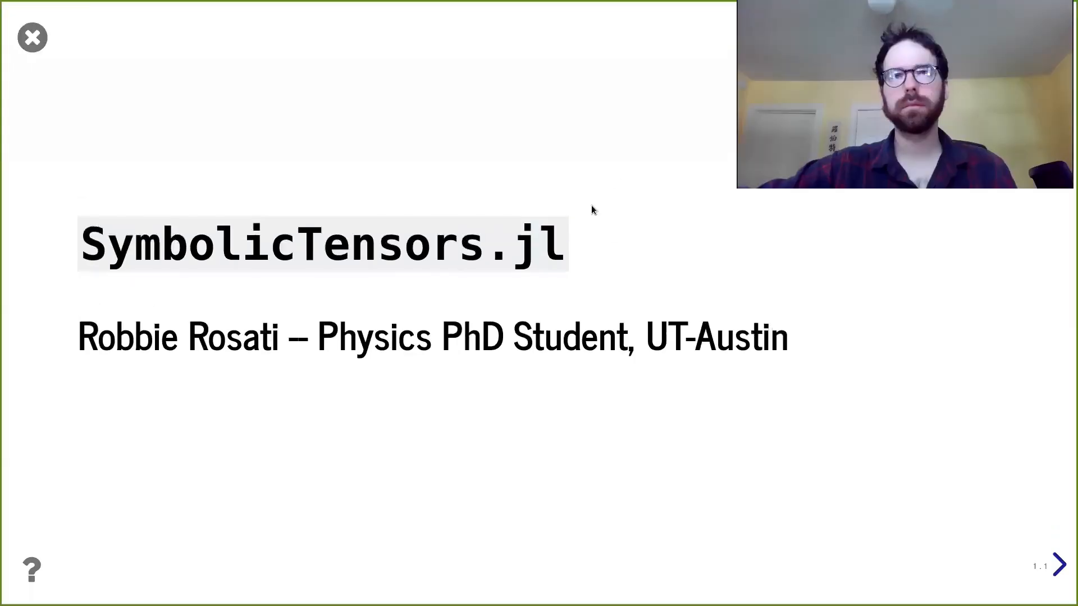
pyautogui.moveTo(651, 276)
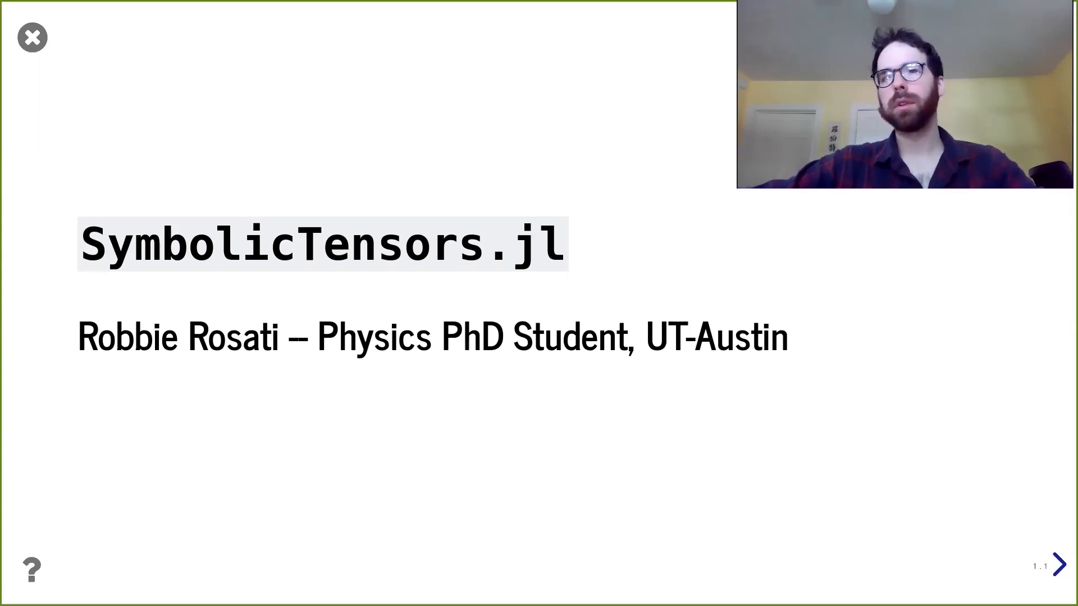
# Advance from the title slide to 'What are tensors?' on index notation and contraction.
pyautogui.click(1060, 564)
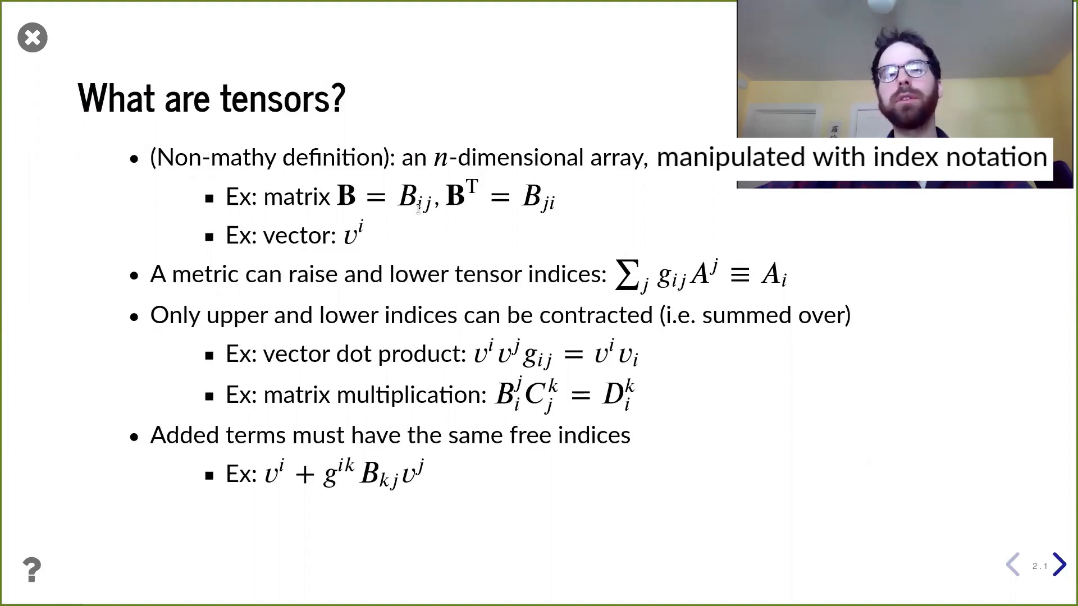
pyautogui.moveTo(447, 251)
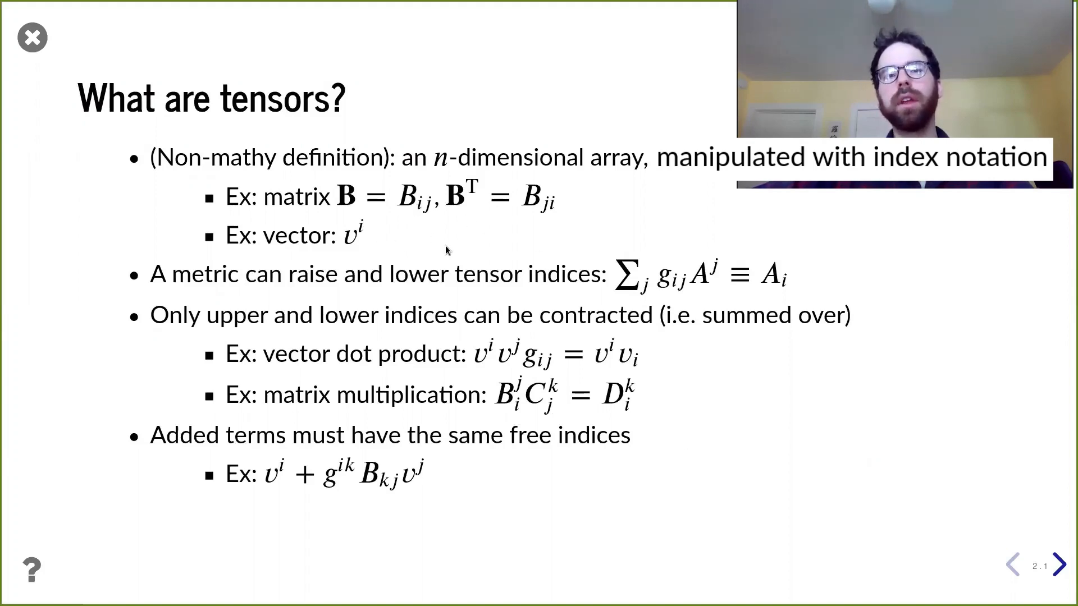
pyautogui.moveTo(673, 288)
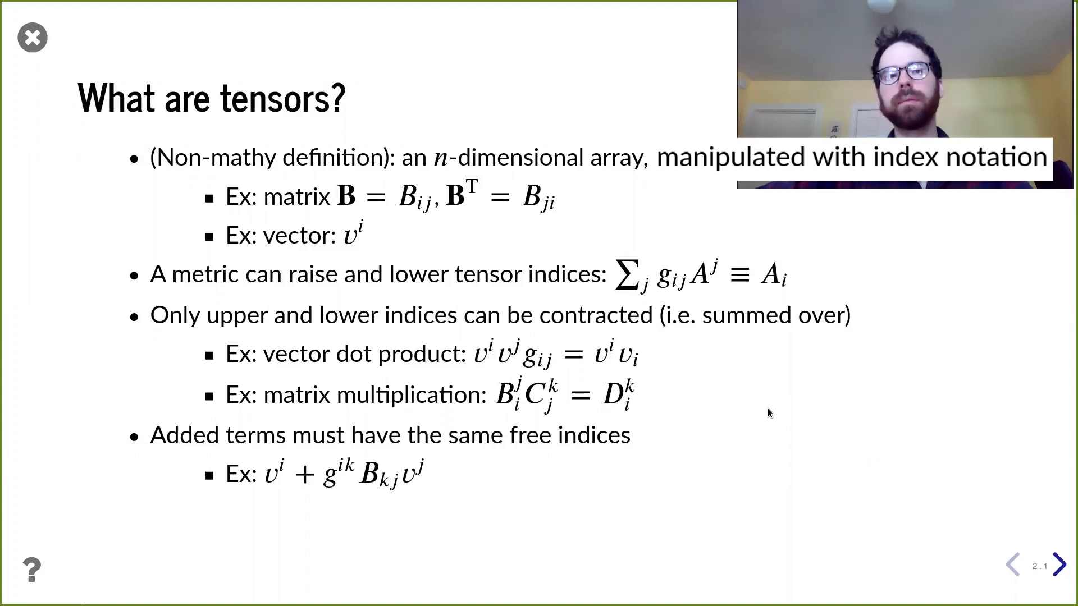
pyautogui.moveTo(742, 403)
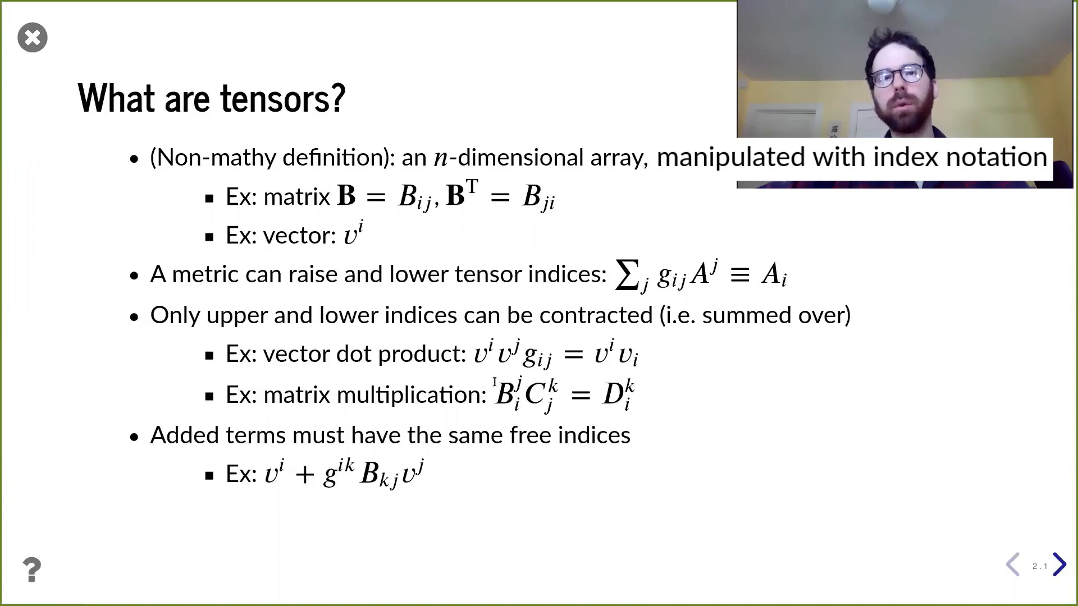
pyautogui.moveTo(581, 408)
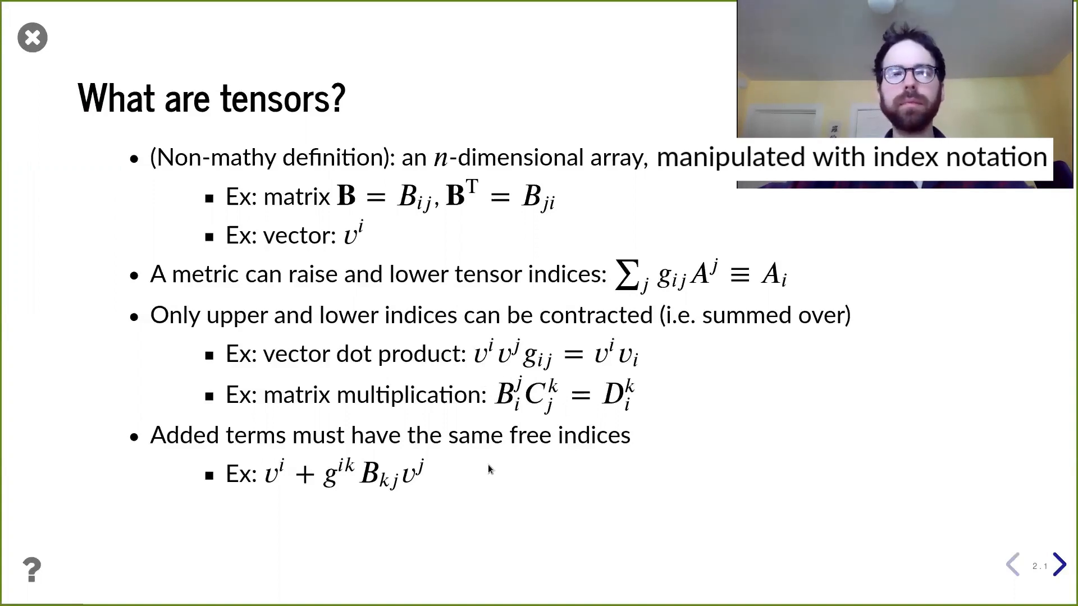
pyautogui.moveTo(279, 445)
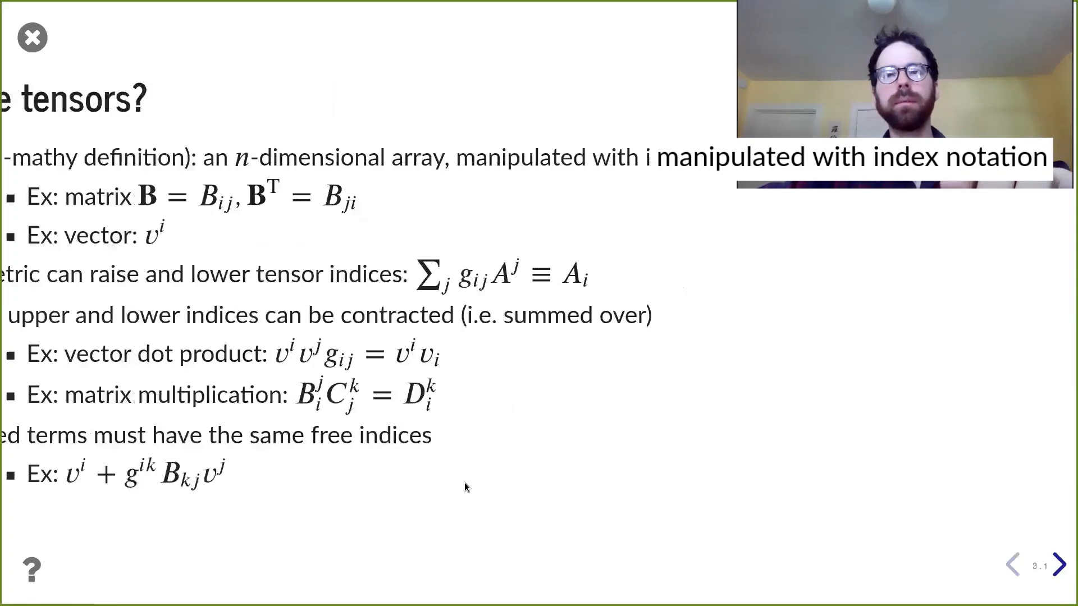
# Advance past 'What is this package, anyway?' to the slide on writing A_i + B_ij A^j.
pyautogui.click(1060, 564)
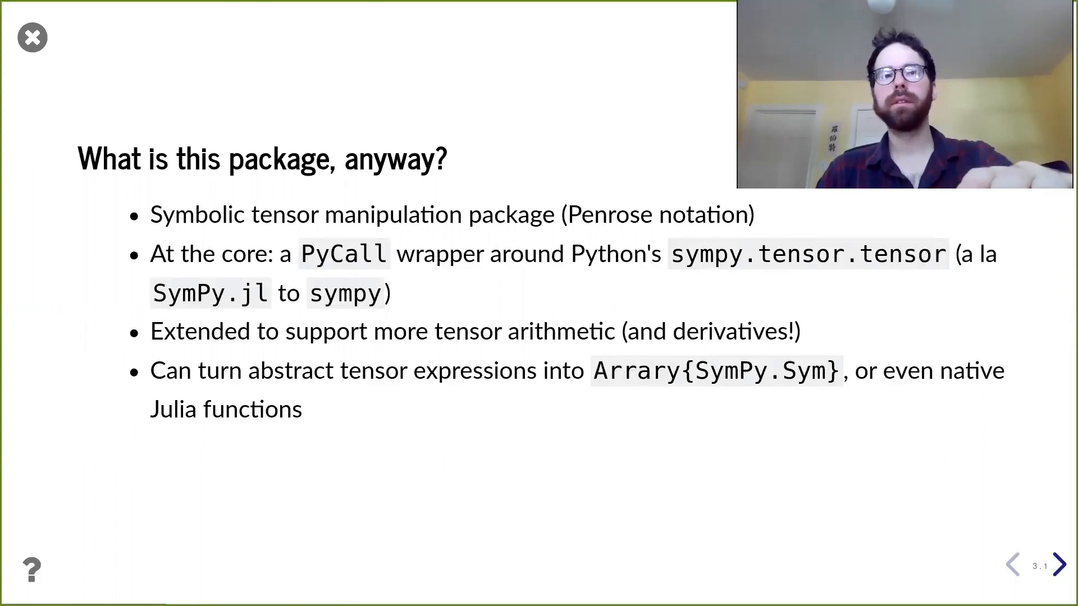
pyautogui.click(1061, 565)
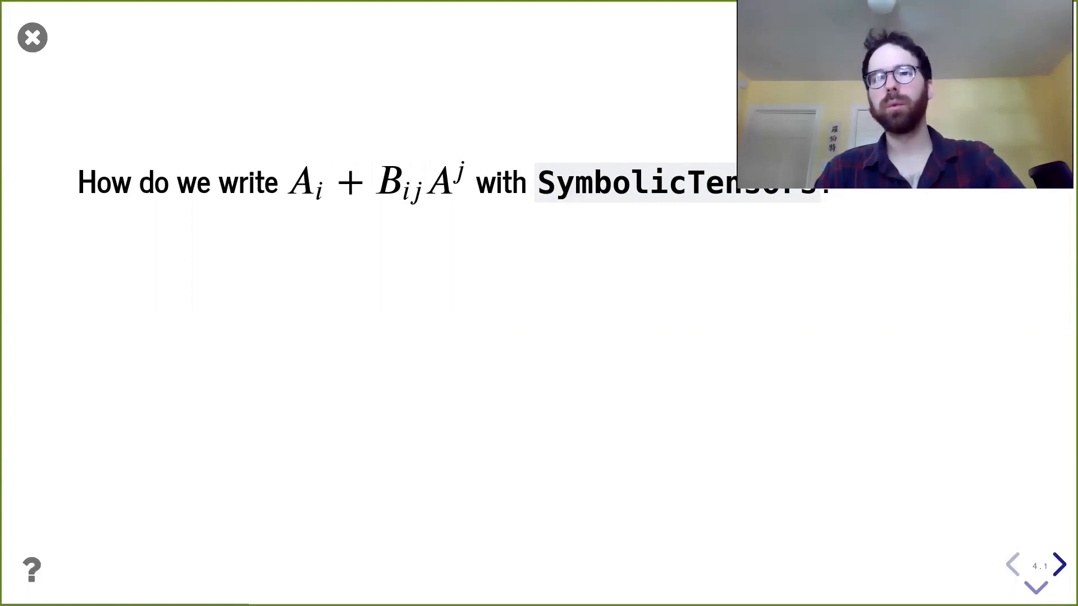
# Reveal the In [2] basic-usage code cell and its rendered A_i + B output.
pyautogui.click(1060, 564)
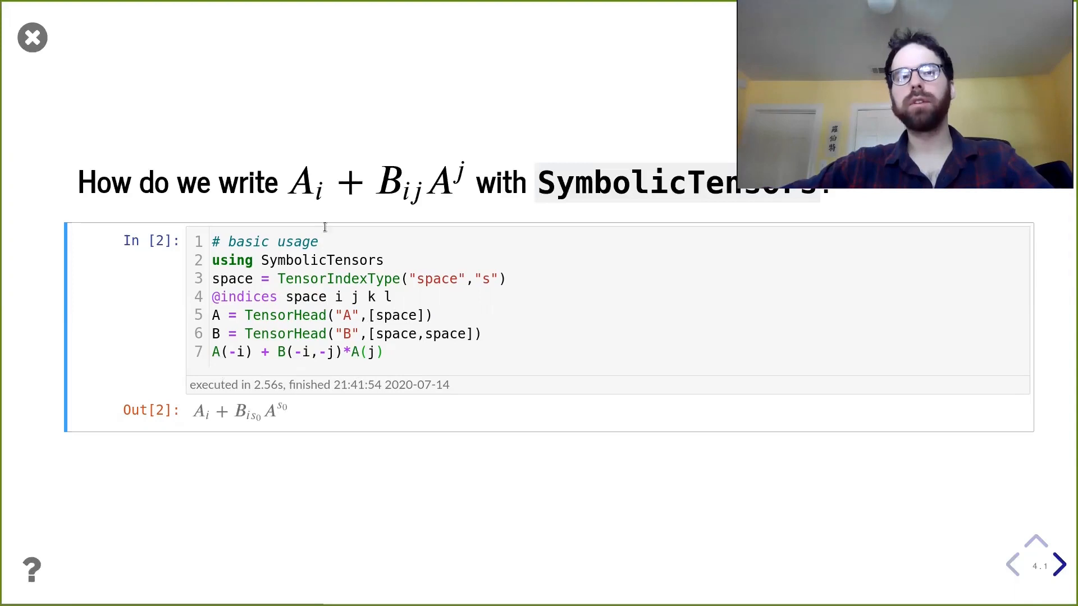
pyautogui.moveTo(472, 286)
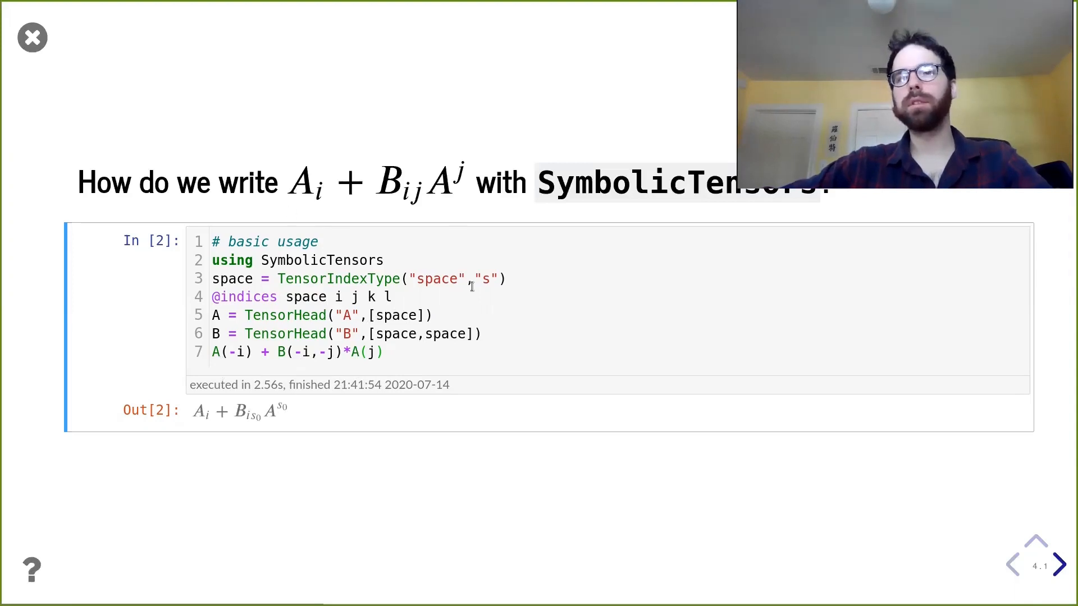
pyautogui.moveTo(424, 213)
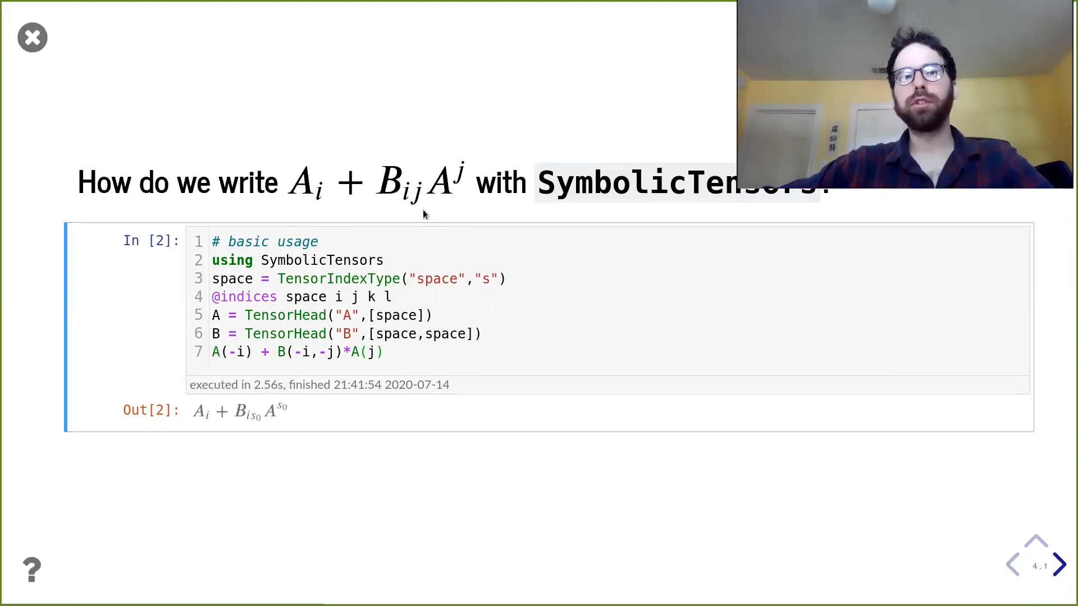
pyautogui.moveTo(473, 172)
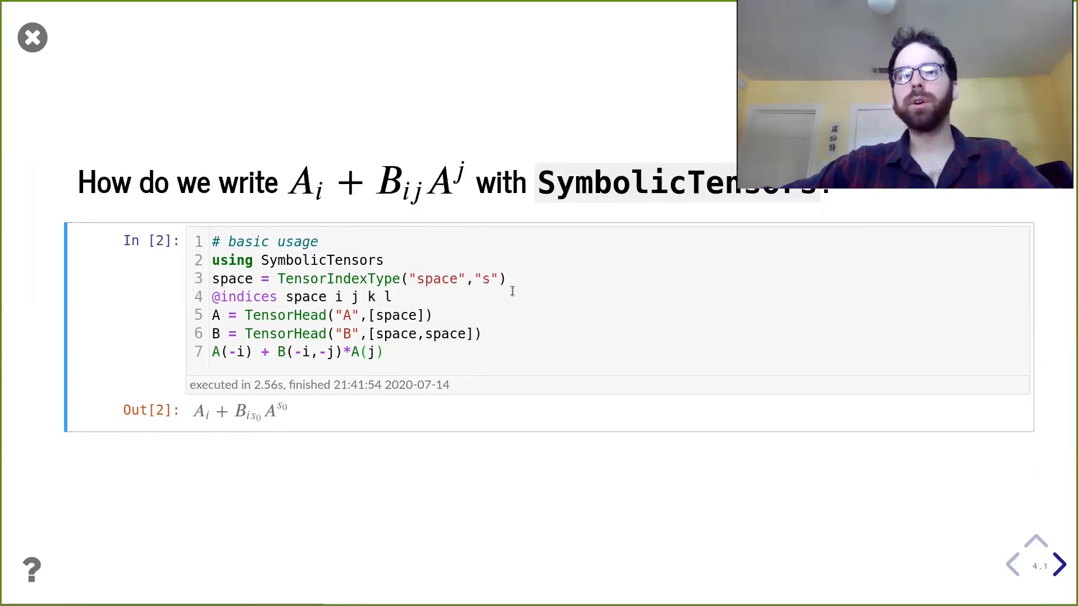
# Advance to the Scalars slide with the 1/(v(i)v(-i)) example and result.
pyautogui.click(1060, 564)
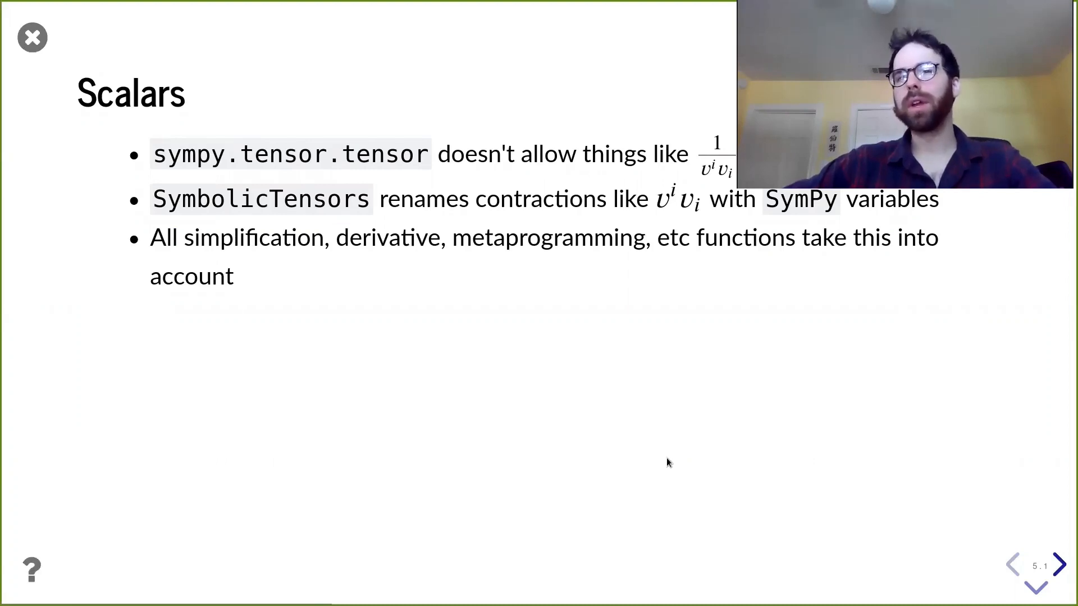
pyautogui.moveTo(744, 388)
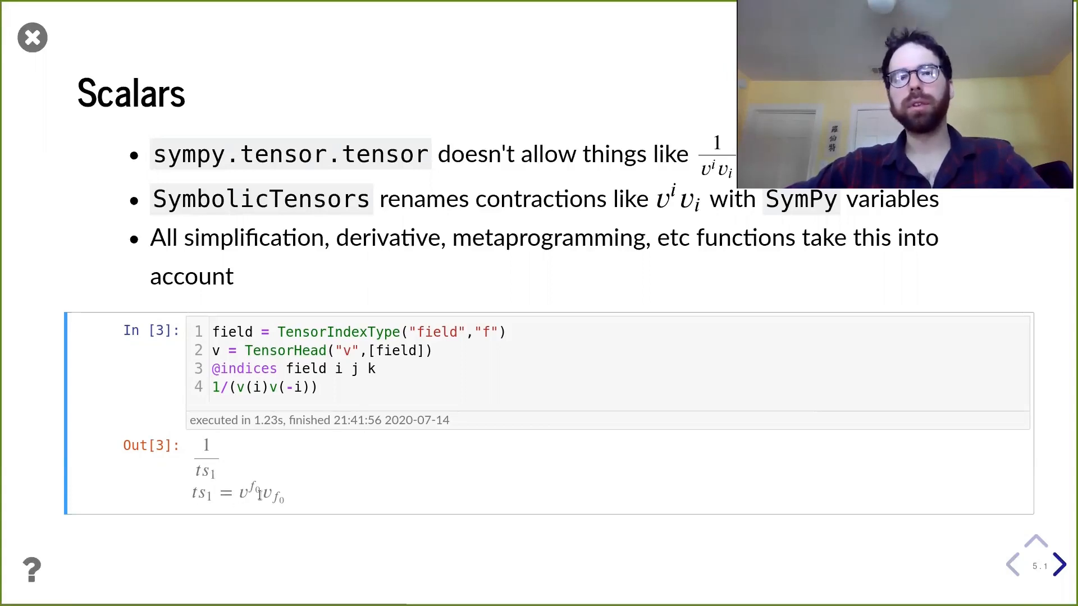
# Advance past Scalars to the Simplification slide on canon_bp, contract_metric and symmetries.
pyautogui.click(1060, 564)
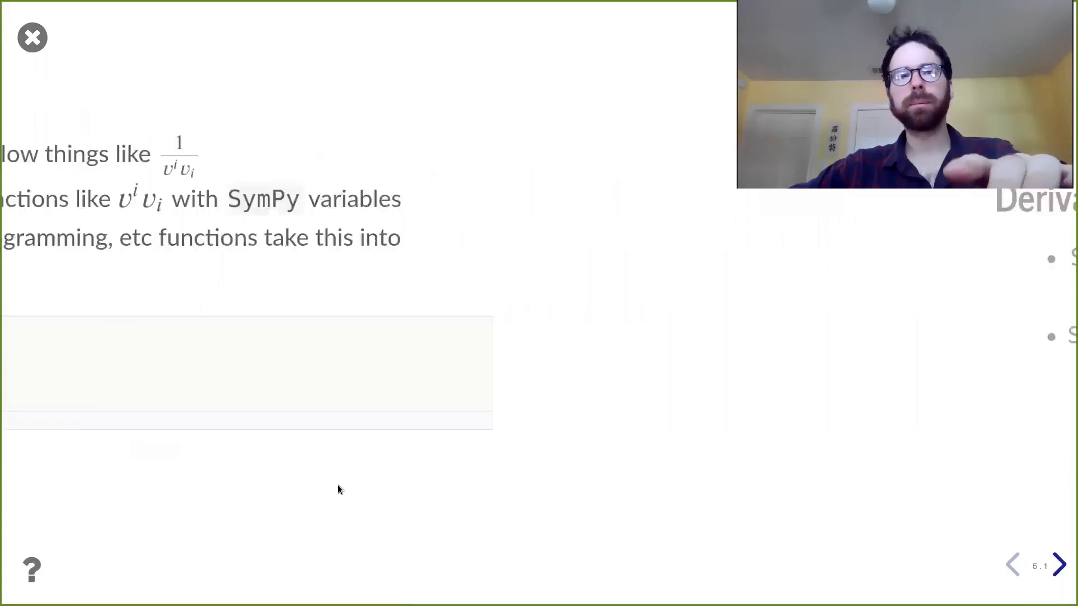
pyautogui.click(1059, 563)
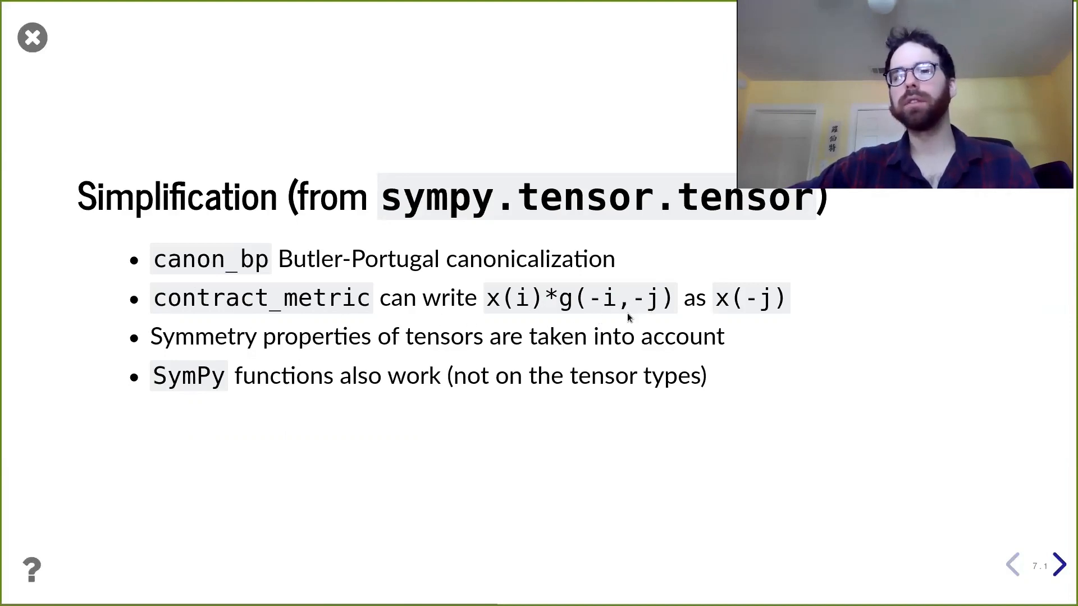
pyautogui.moveTo(732, 344)
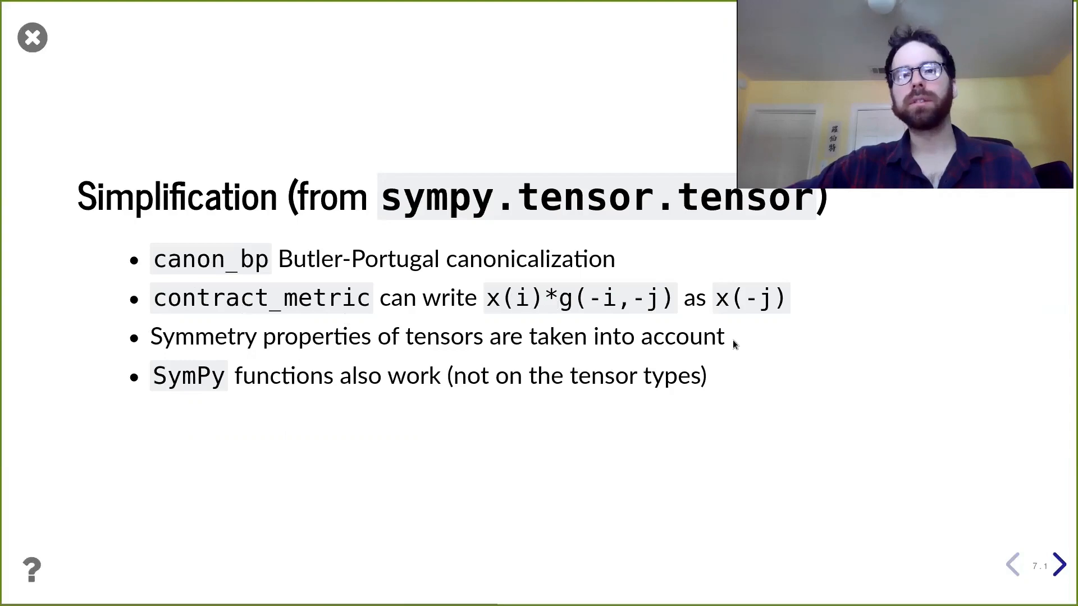
pyautogui.moveTo(741, 346)
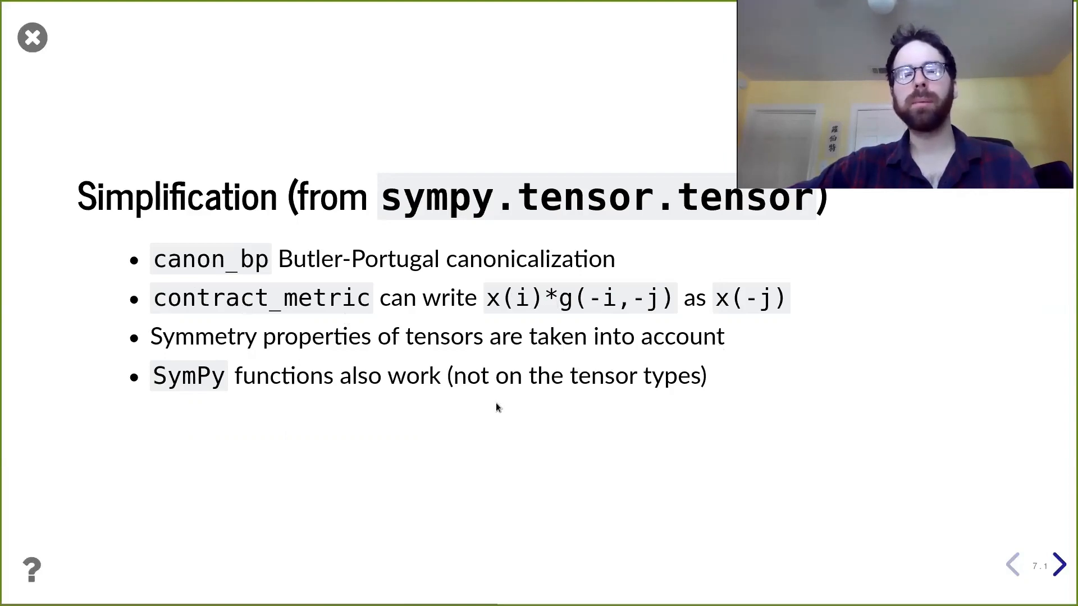
pyautogui.moveTo(347, 410)
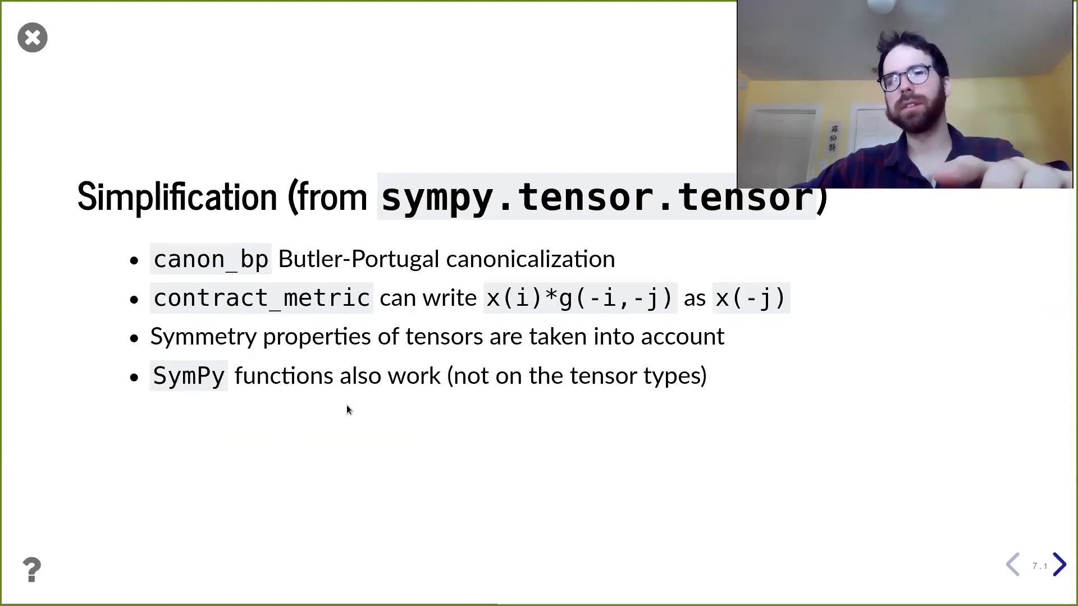
pyautogui.click(1061, 564)
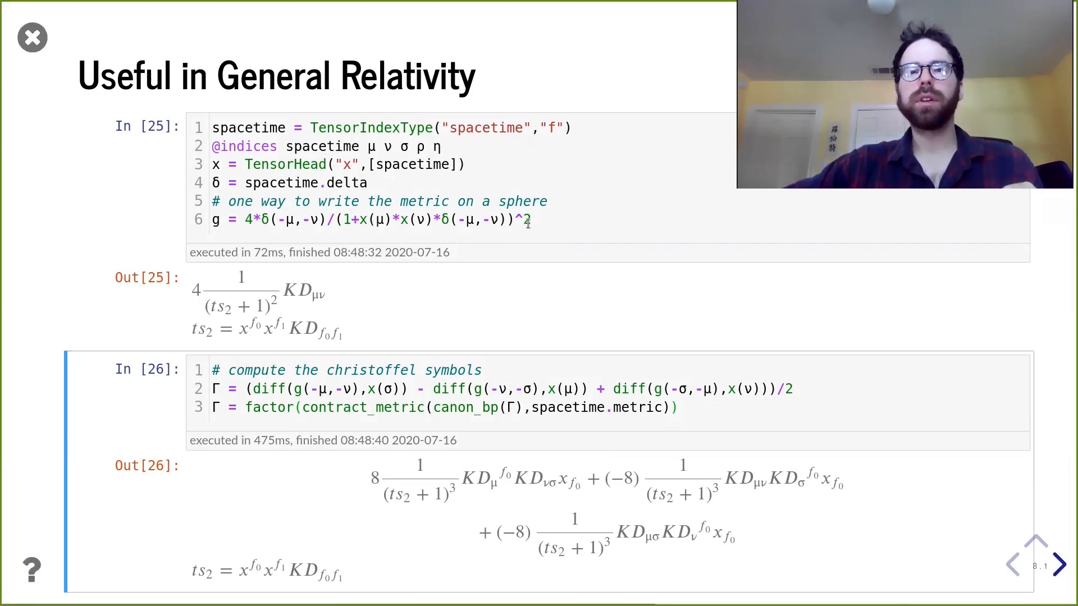
pyautogui.click(560, 213)
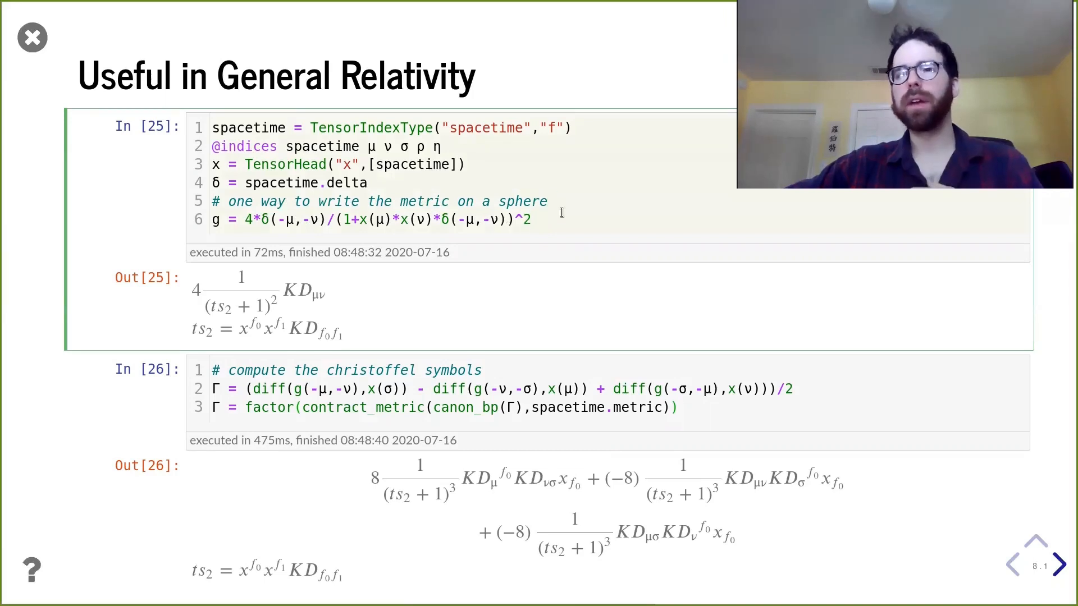
pyautogui.click(533, 220)
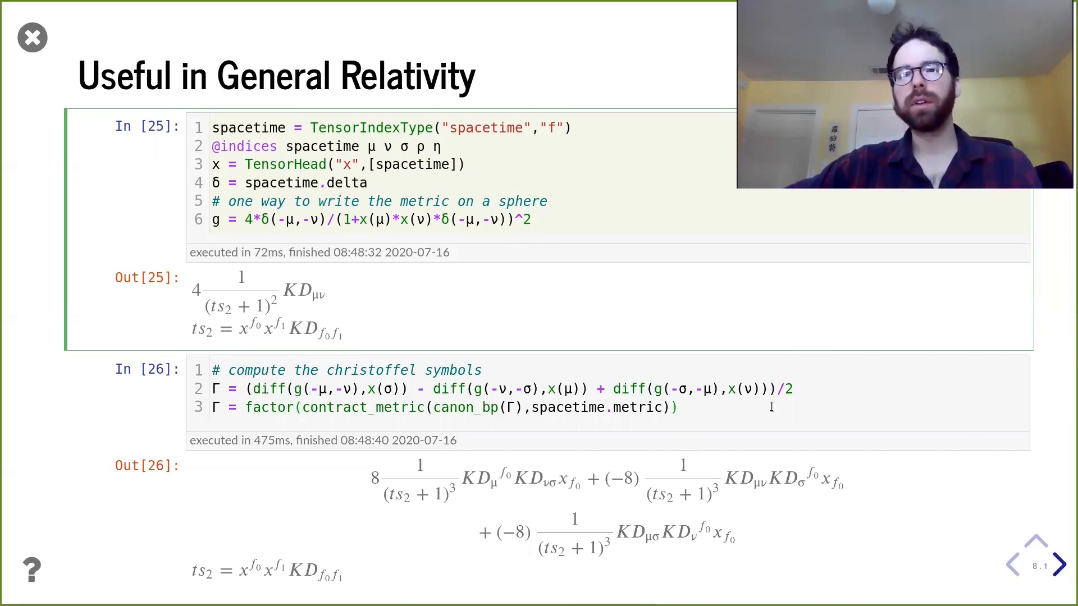
pyautogui.click(106, 411)
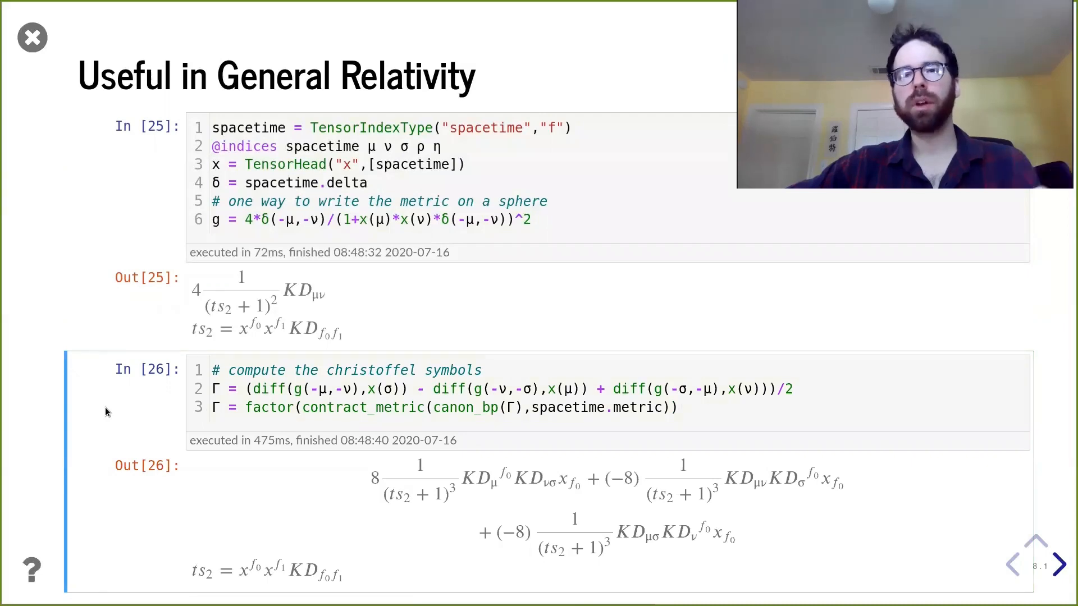
pyautogui.click(1059, 564)
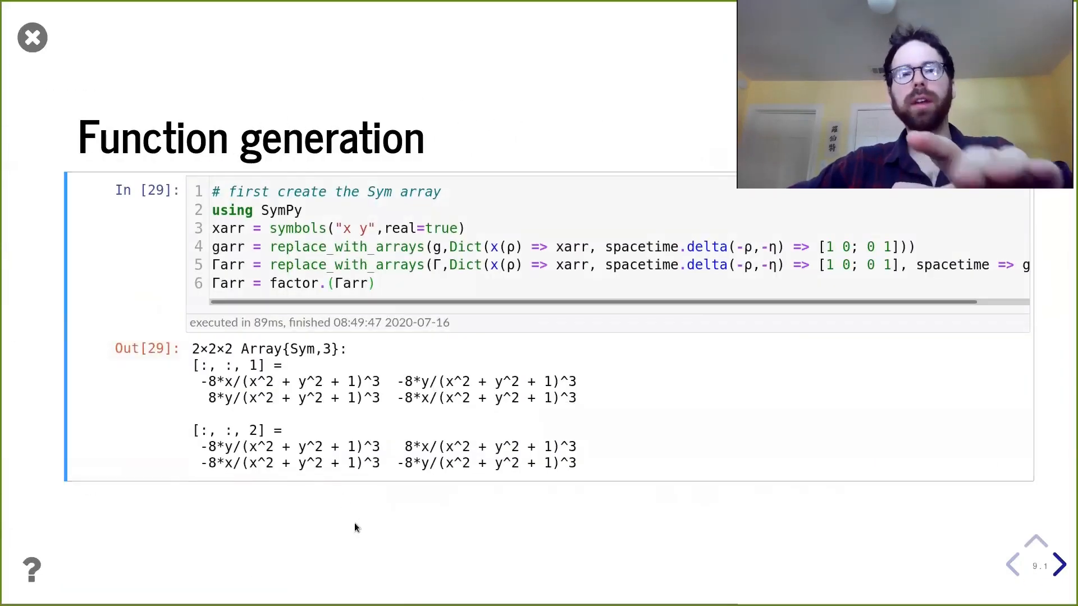
pyautogui.moveTo(364, 536)
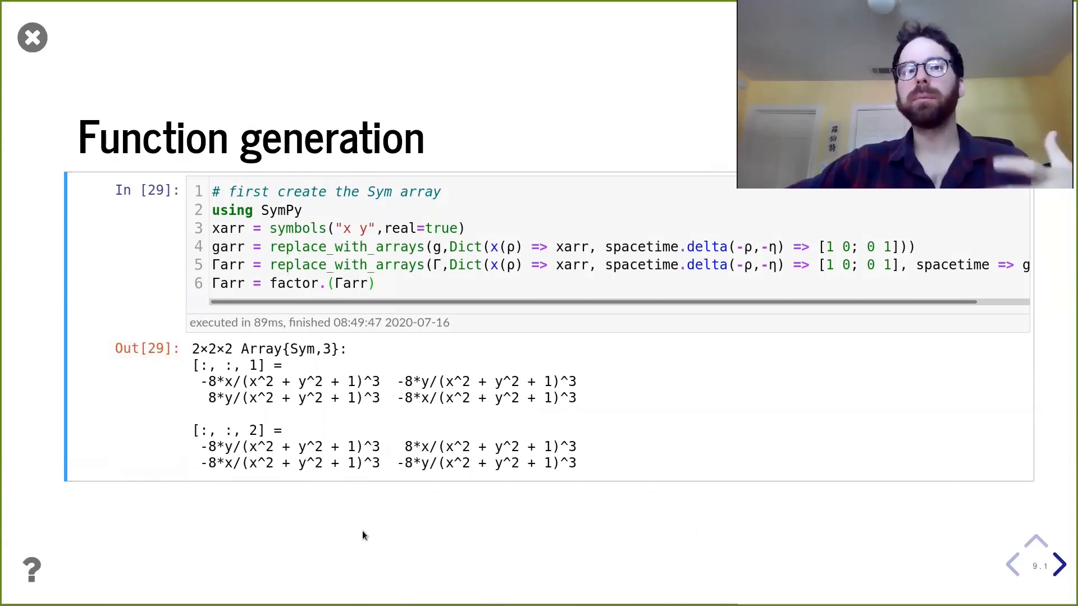
pyautogui.moveTo(375, 496)
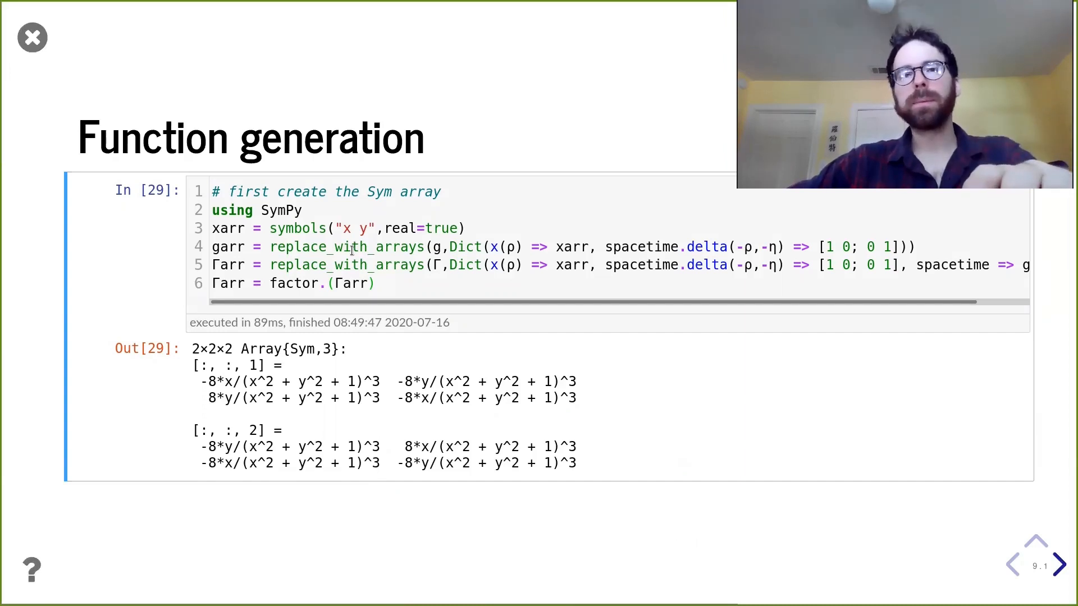
# Advance to the slide quoting Γarr into a Christoffel function evaluated at (0,1).
pyautogui.click(1058, 563)
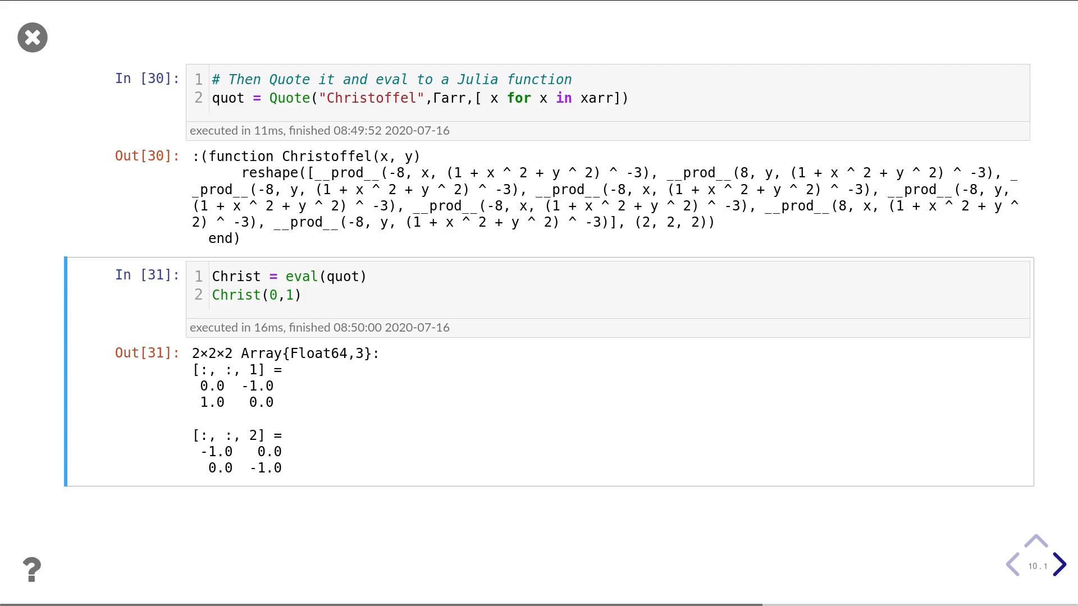
# Advance through the Timing slide on testing tr(Aⁿ)=0 to the Plot slide title.
pyautogui.click(1059, 564)
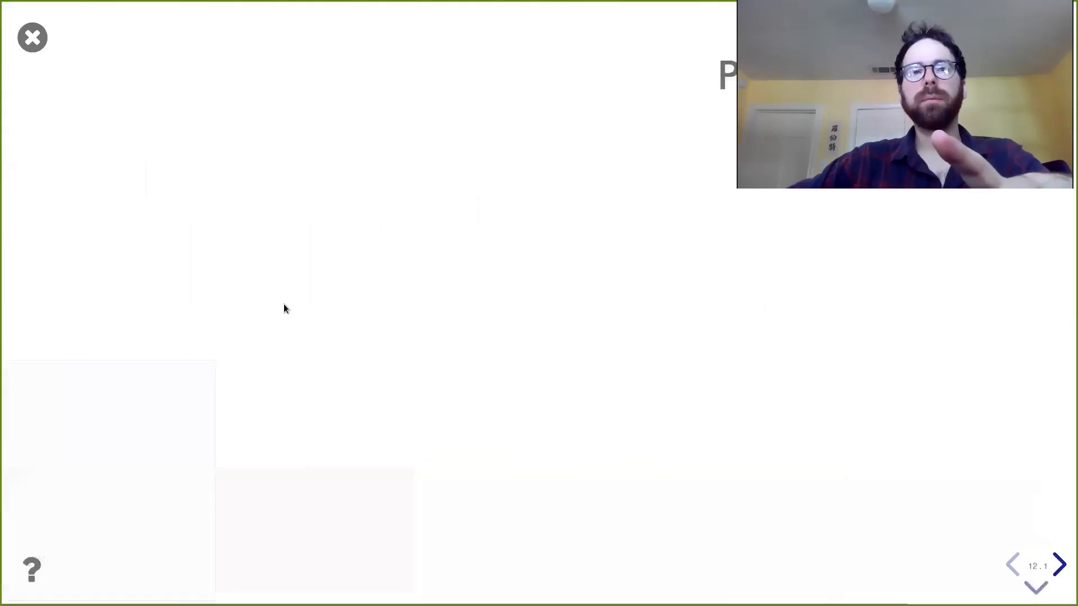
pyautogui.click(1011, 564)
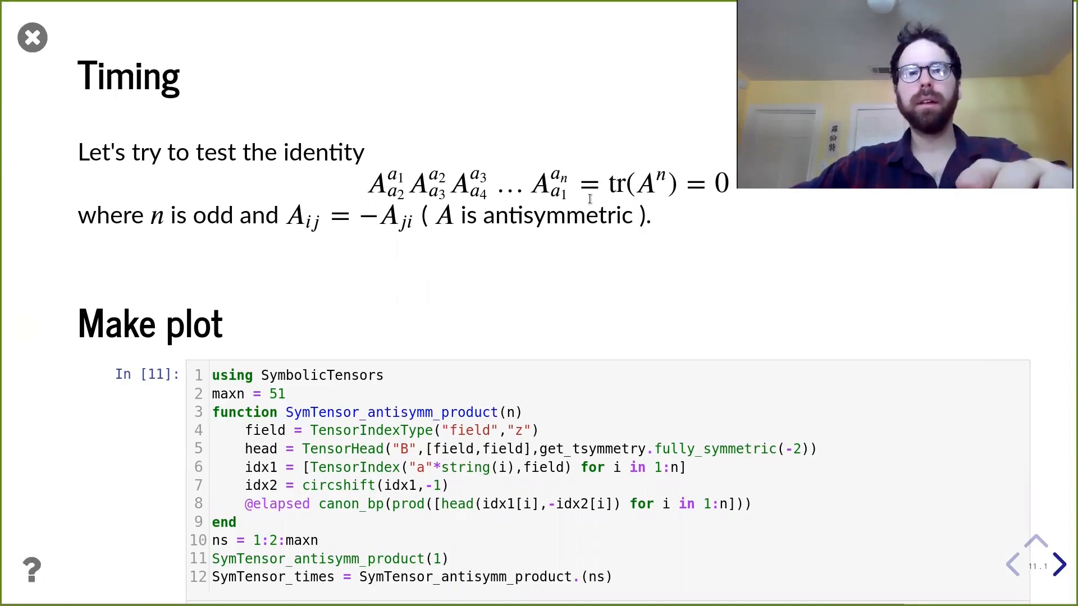
pyautogui.click(1059, 563)
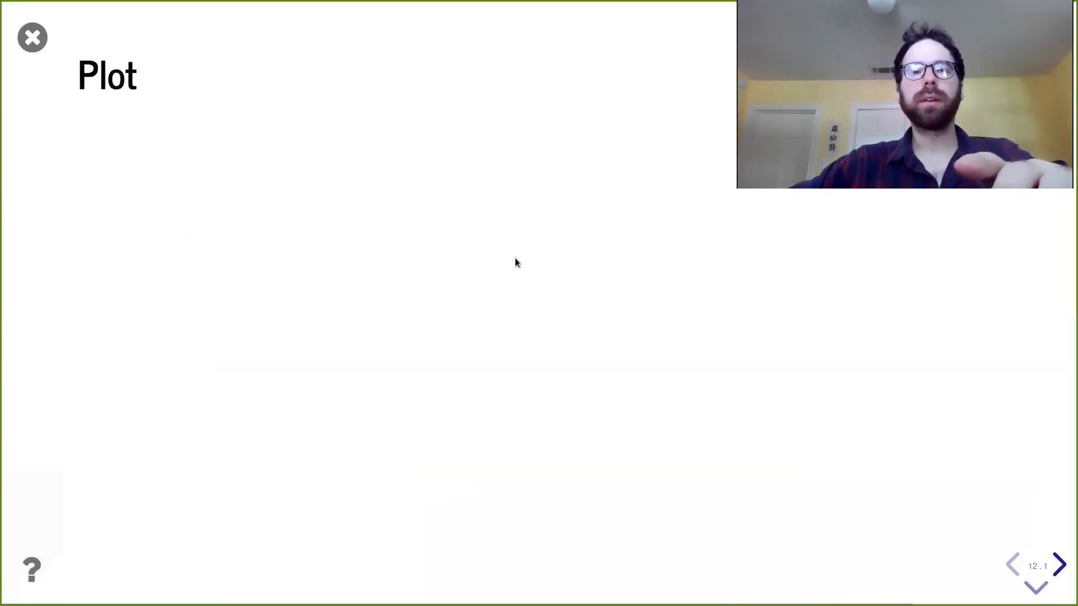
# Render the plotting code and timing chart comparing SymbolicTensors with SymPy 3×3 and 7×7.
pyautogui.click(1060, 564)
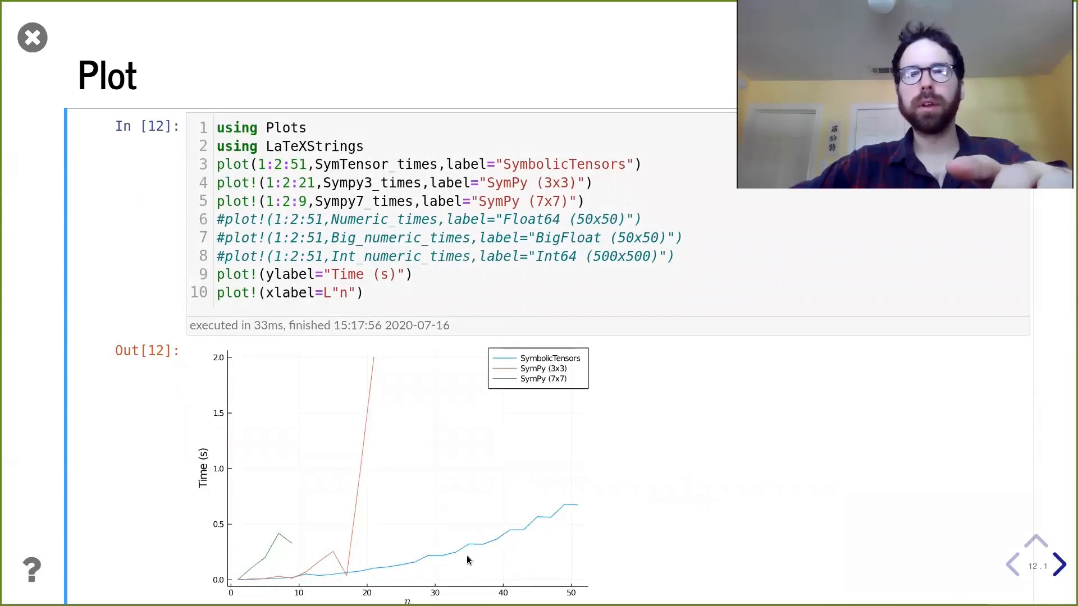
pyautogui.moveTo(585, 514)
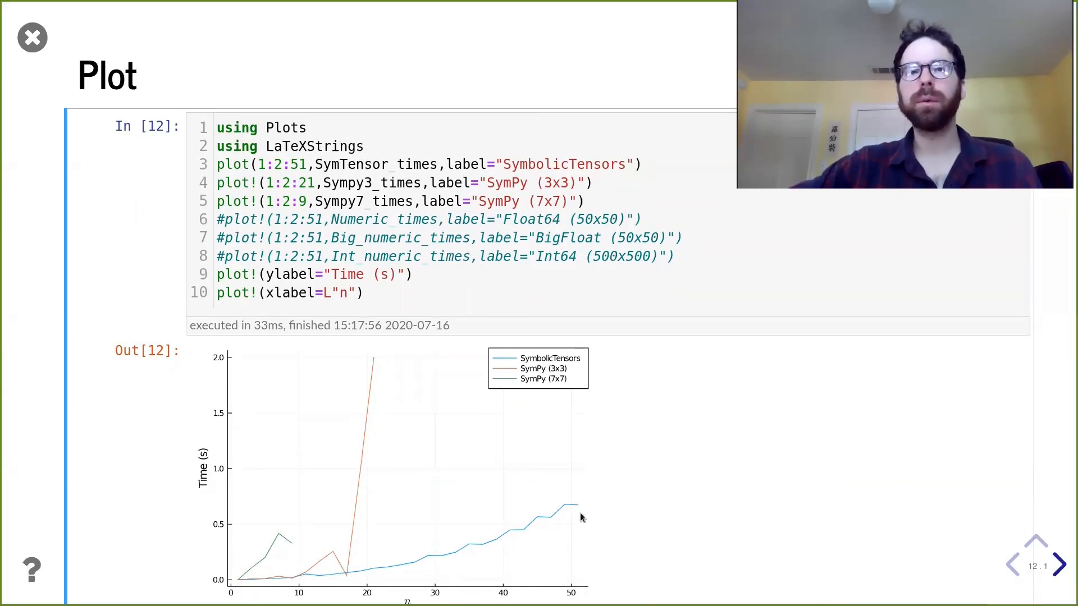
pyautogui.moveTo(514, 452)
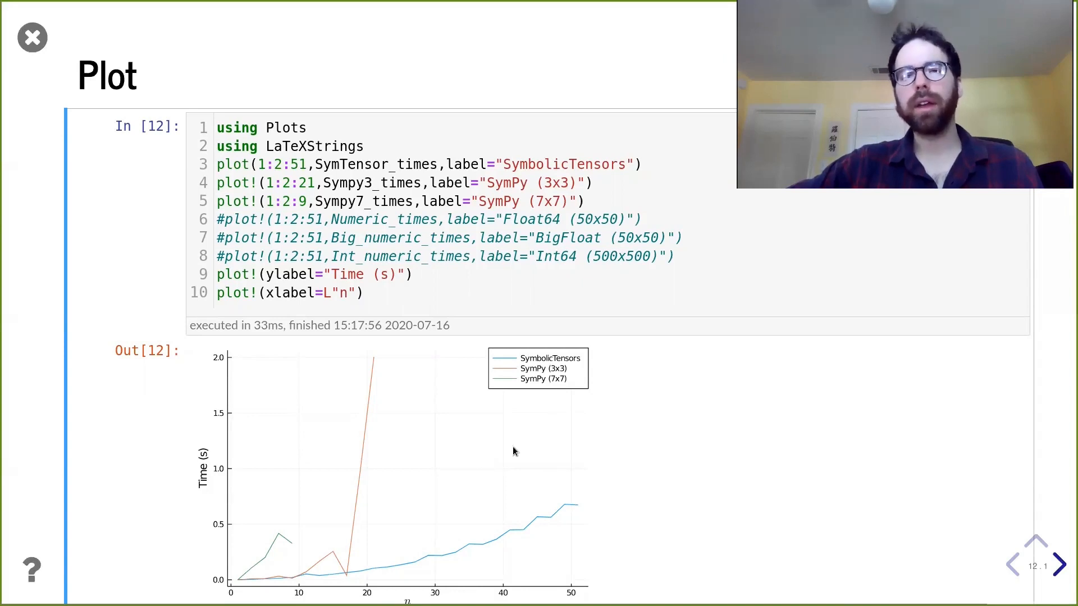
pyautogui.moveTo(567, 377)
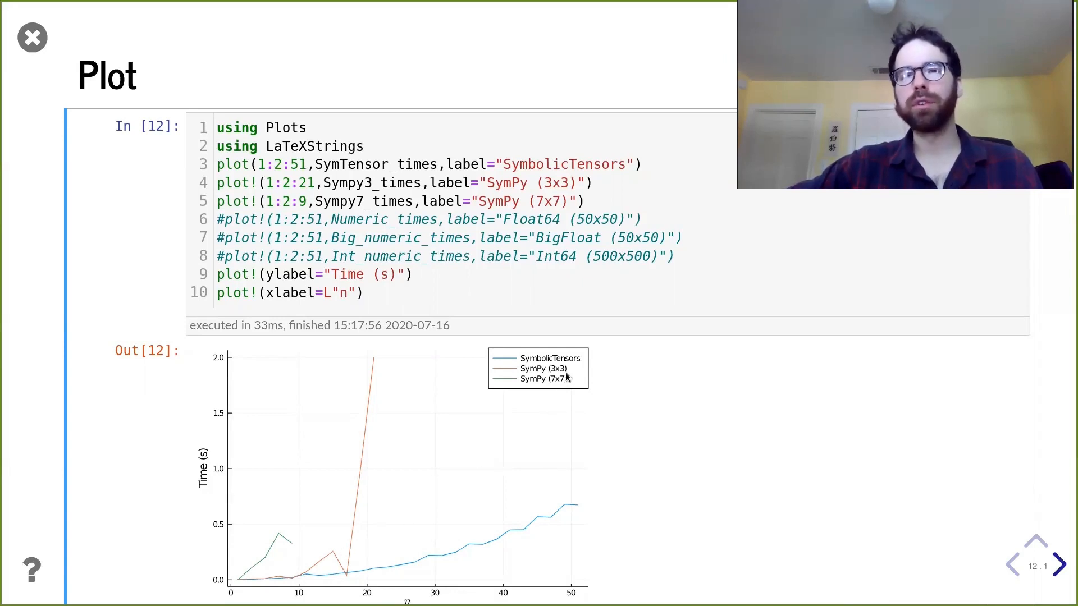
pyautogui.moveTo(354, 557)
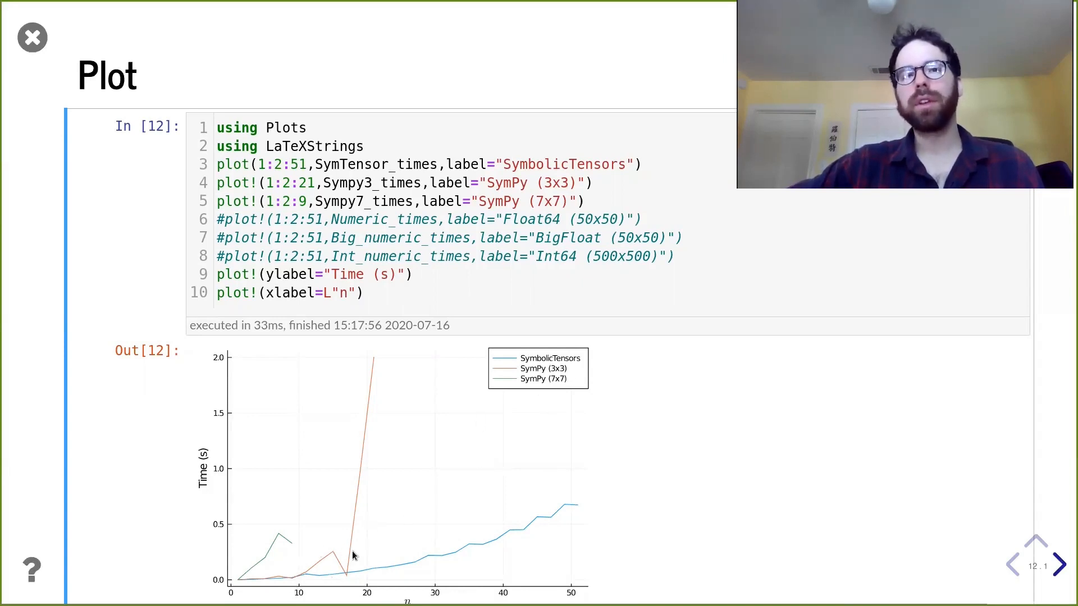
pyautogui.moveTo(358, 388)
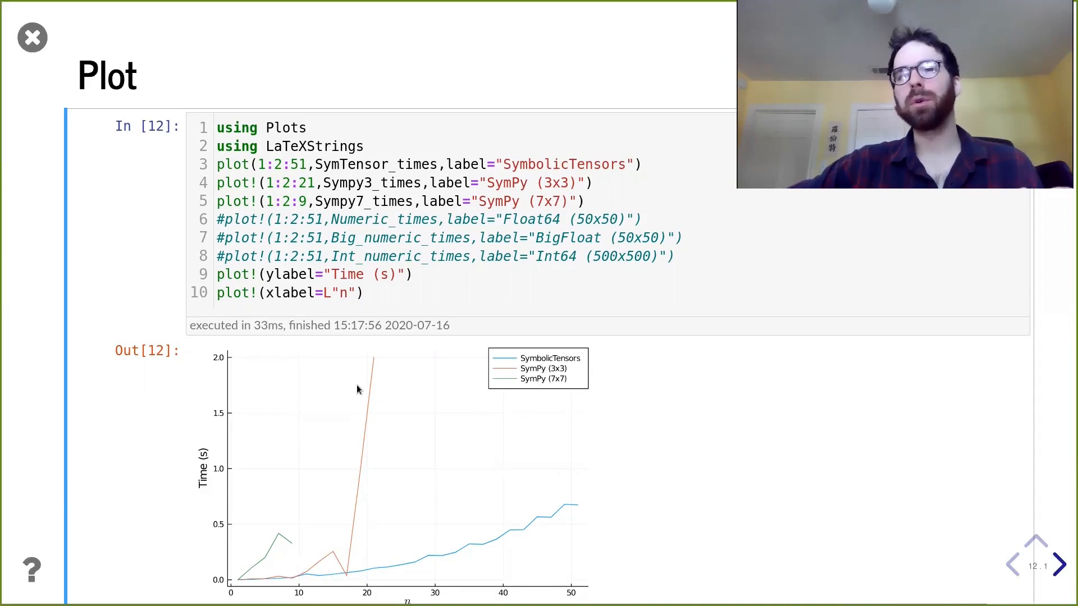
pyautogui.moveTo(382, 367)
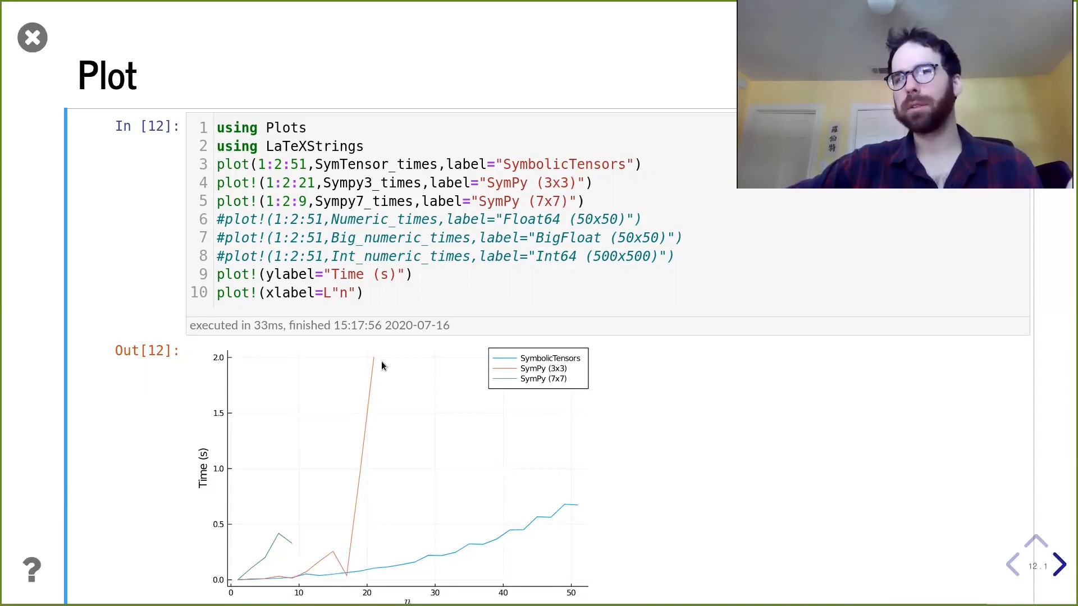
pyautogui.moveTo(574, 362)
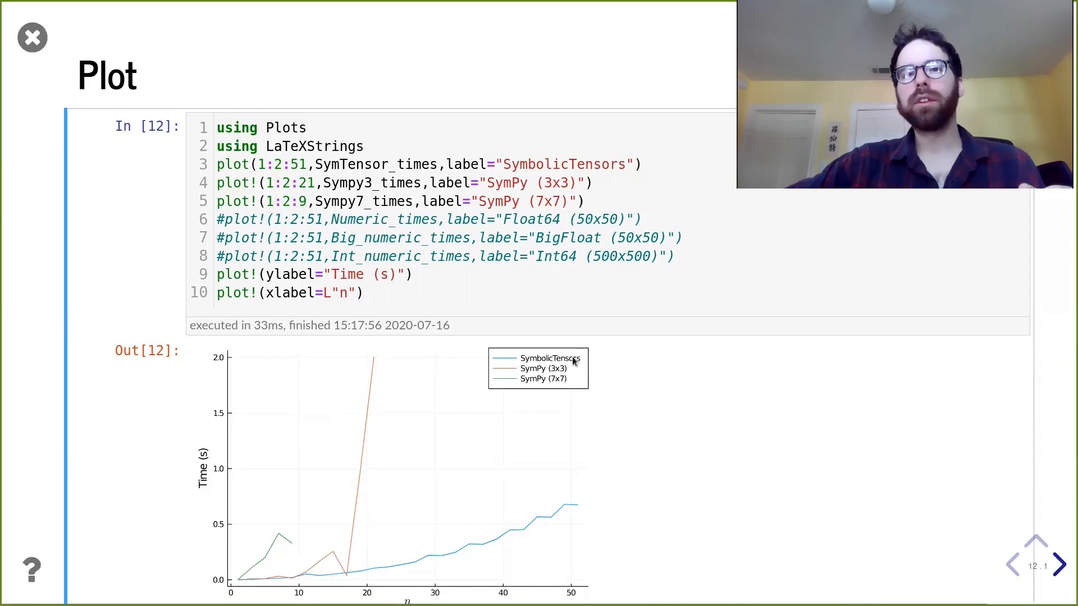
pyautogui.moveTo(306, 534)
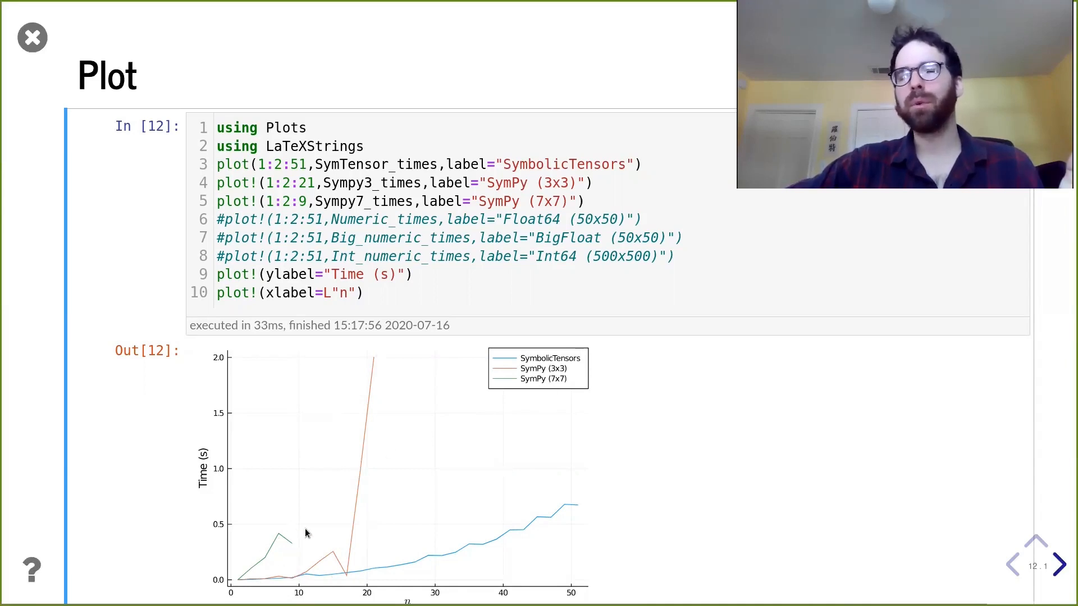
pyautogui.moveTo(382, 529)
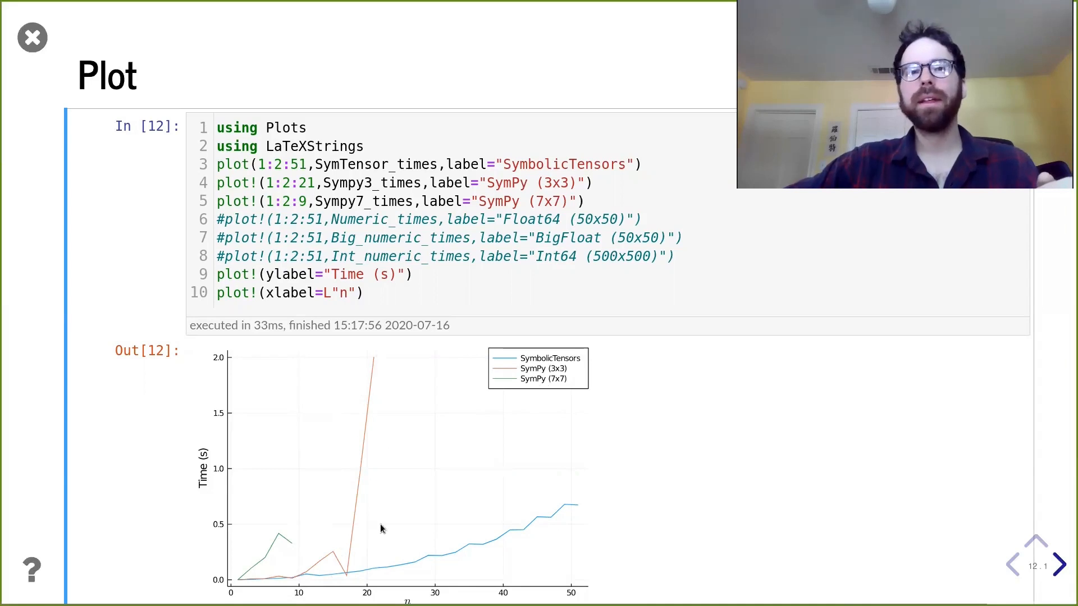
pyautogui.moveTo(711, 496)
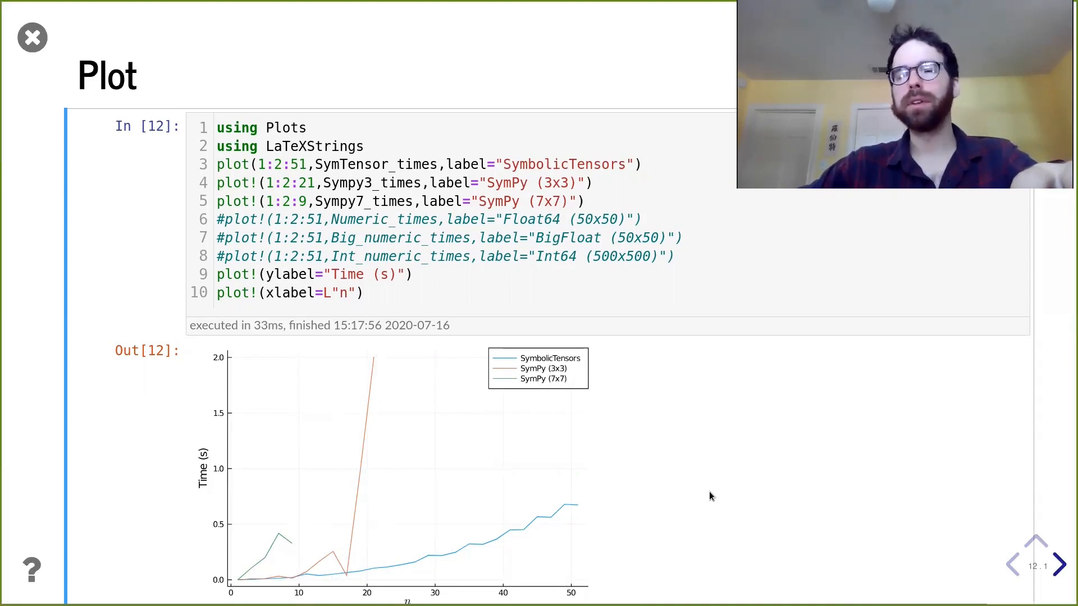
# Advance through Summary to the 'Want to help?' slide linking the GitHub repository.
pyautogui.click(1058, 564)
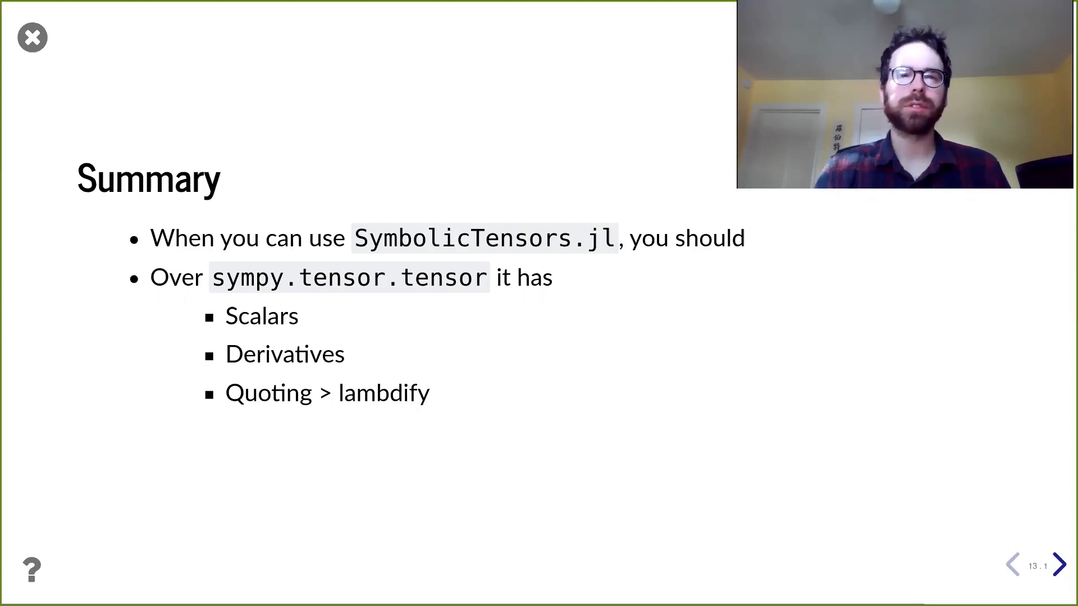
pyautogui.click(1057, 563)
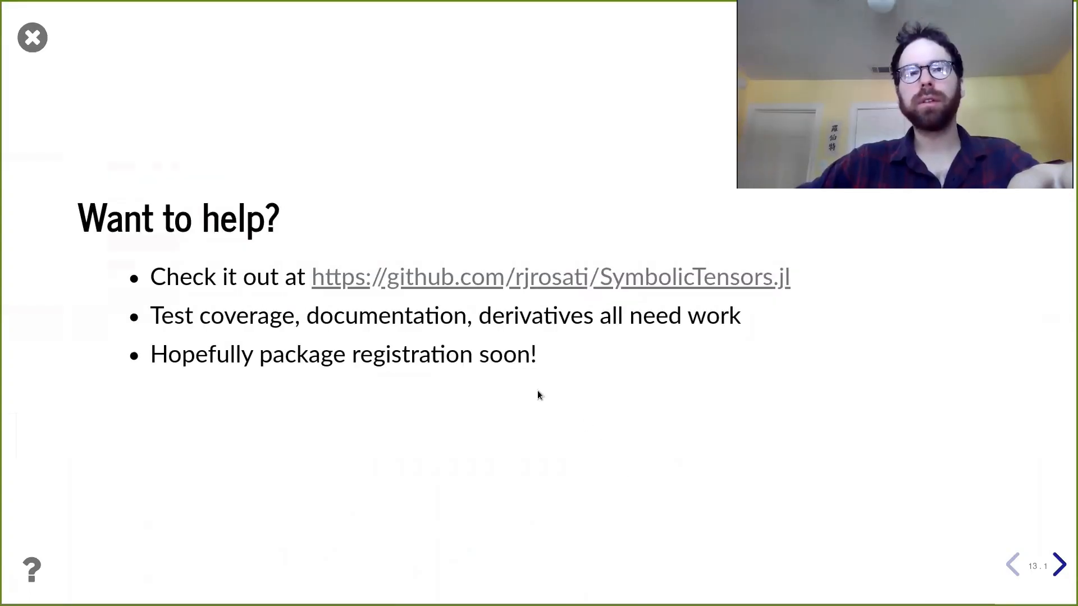
pyautogui.moveTo(675, 360)
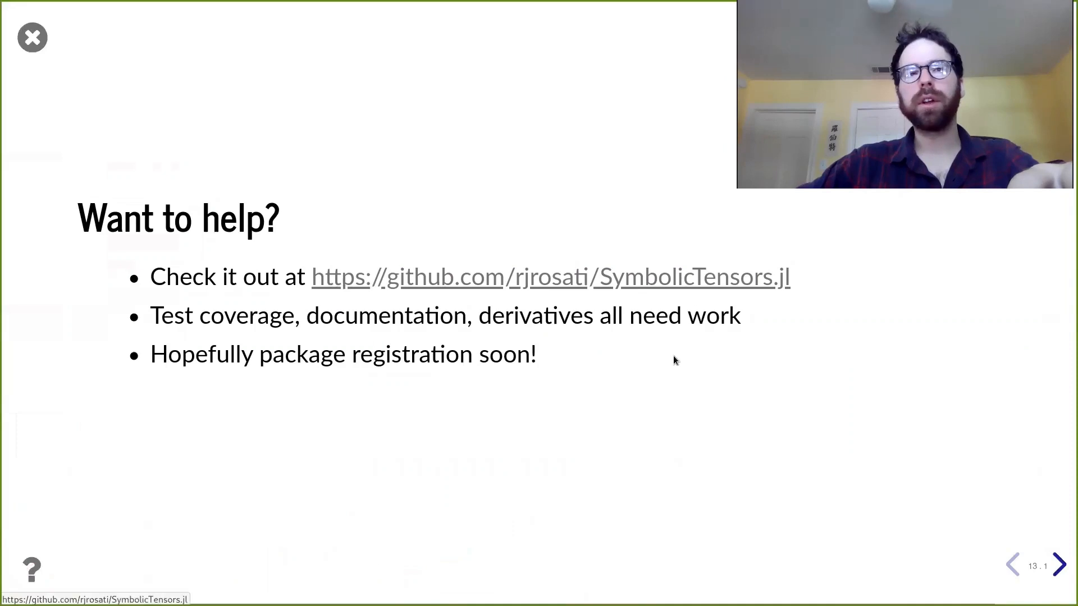
pyautogui.moveTo(681, 385)
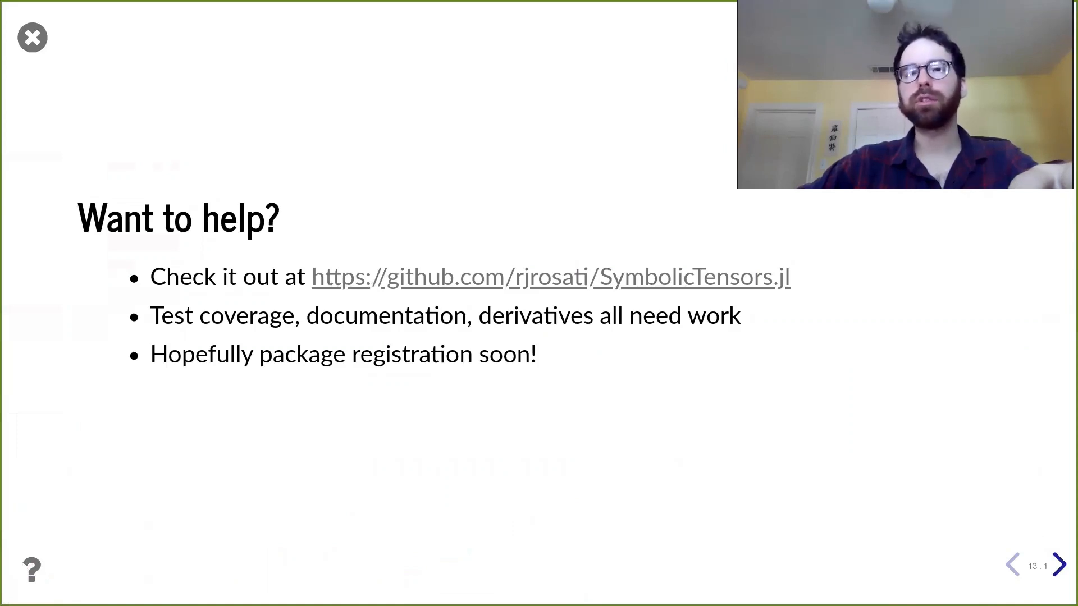
# Advance to the closing 'Thanks to' slide crediting SymPy.jl, sympy.tensor.tensor and xTensor.
pyautogui.click(1060, 564)
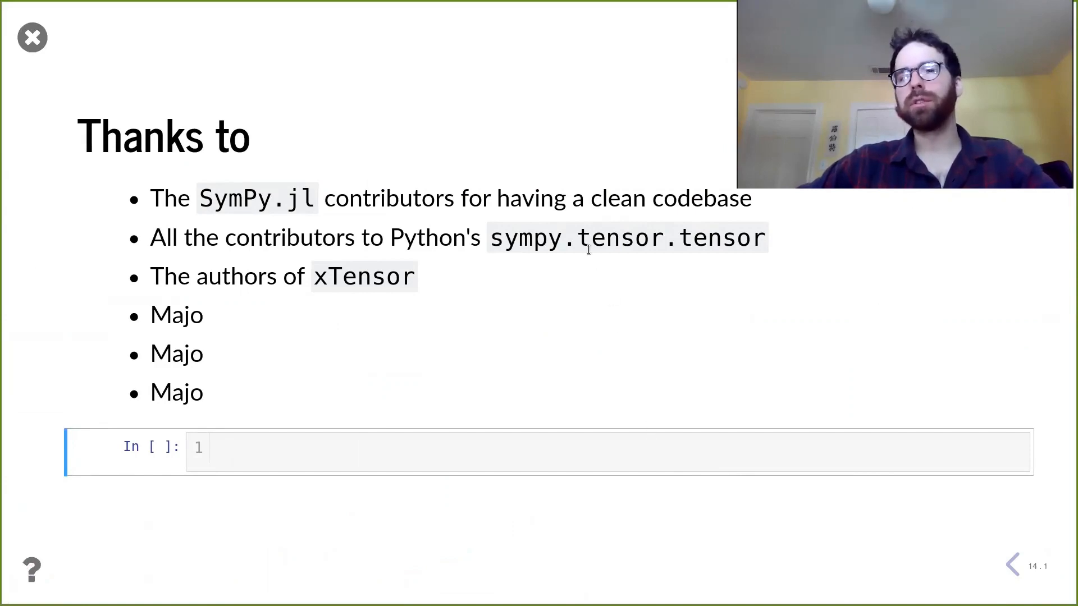
pyautogui.moveTo(591, 274)
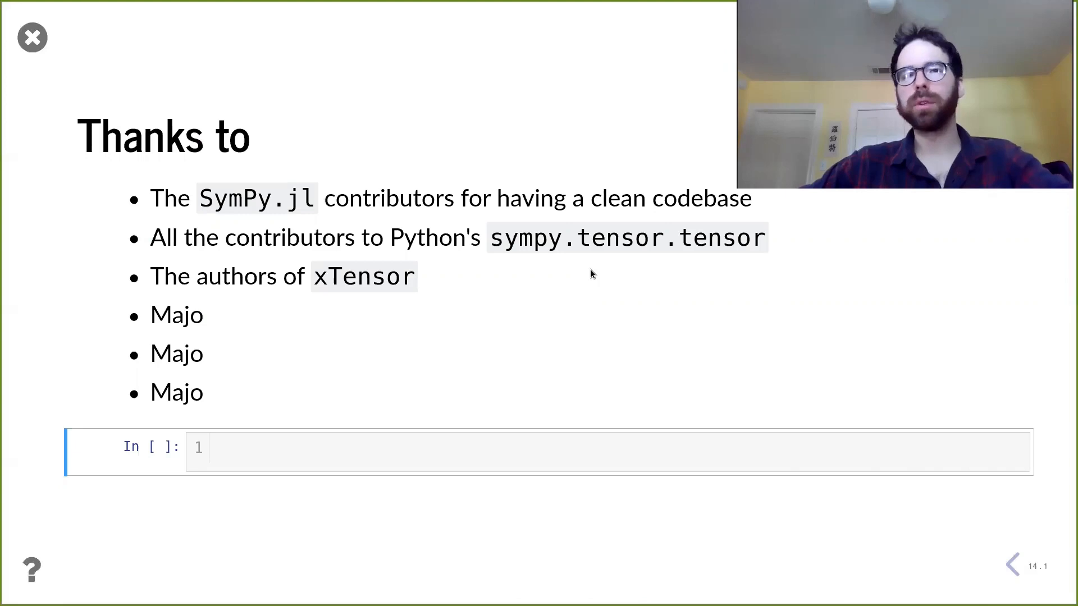
pyautogui.moveTo(389, 286)
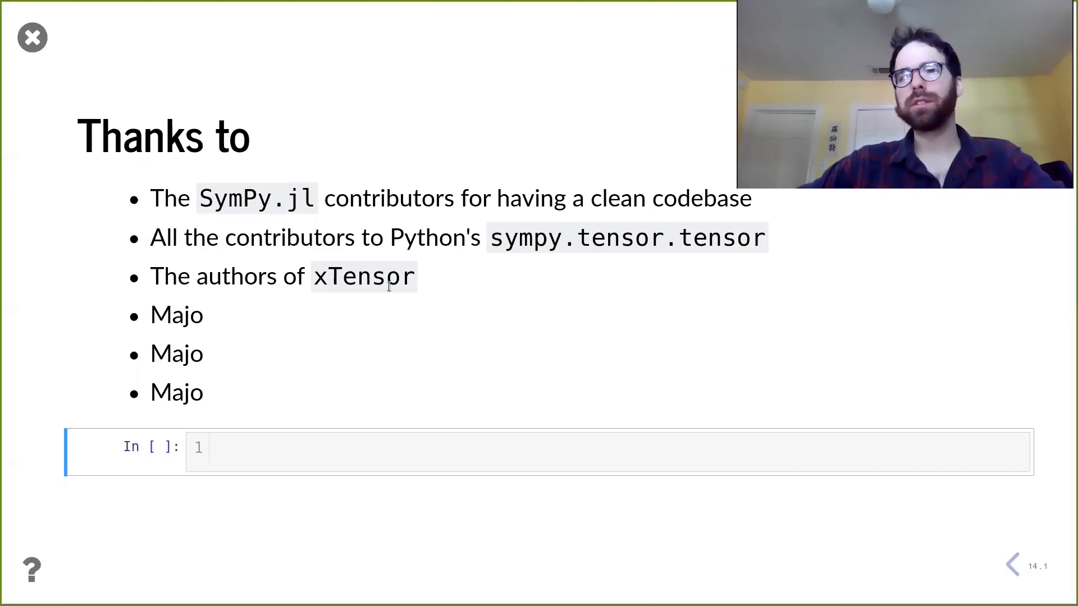